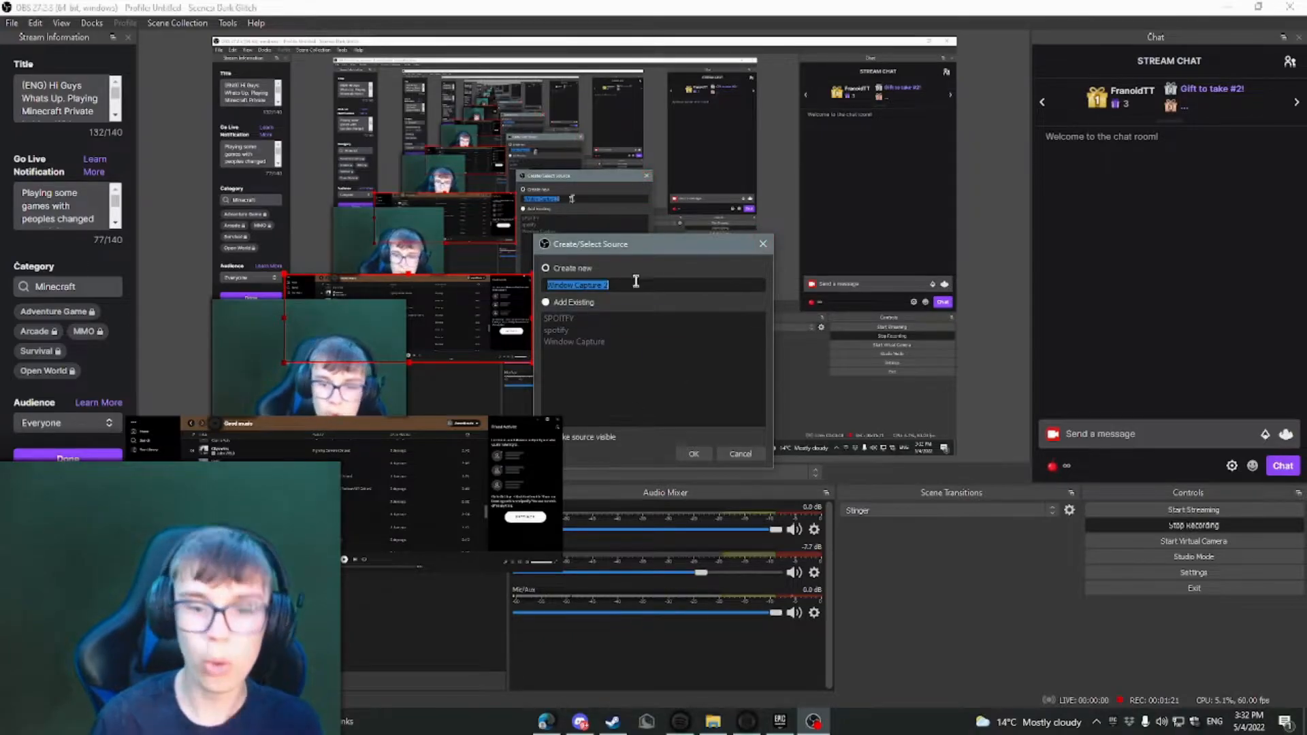
pyautogui.moveTo(682, 416)
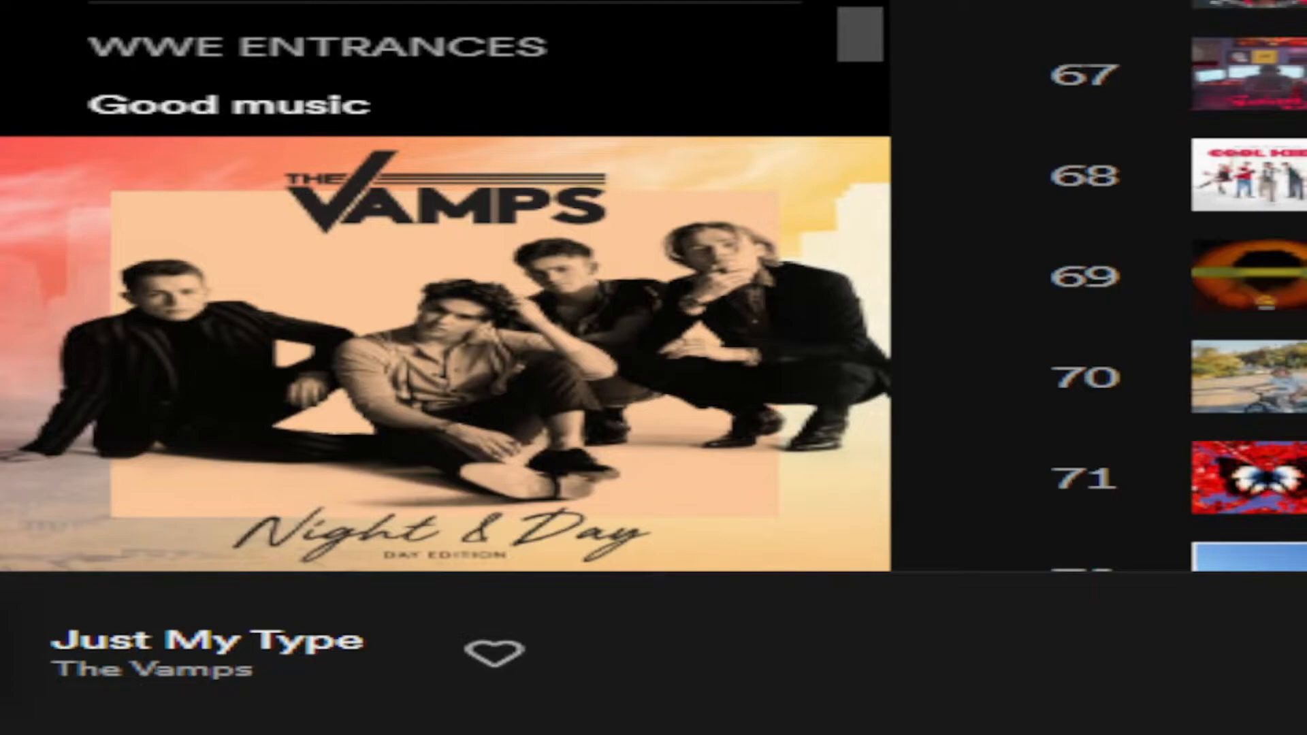
pyautogui.scroll(-3)
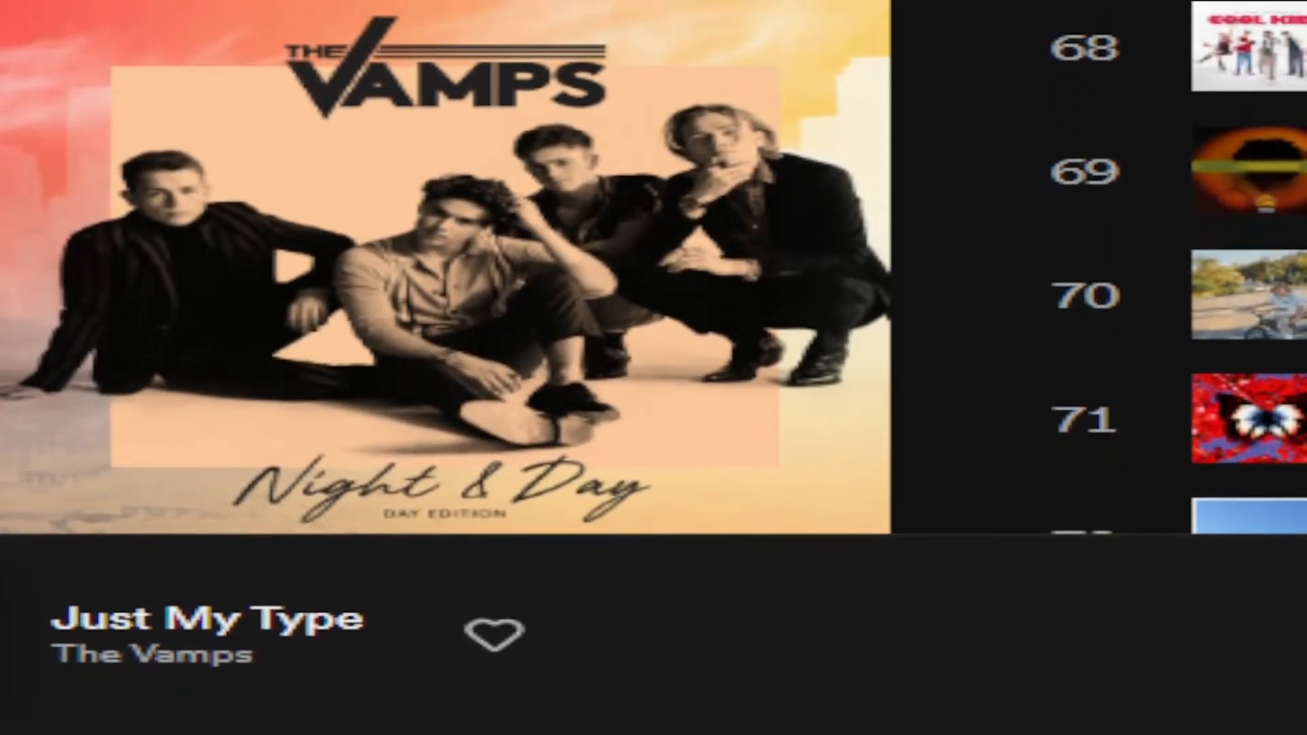